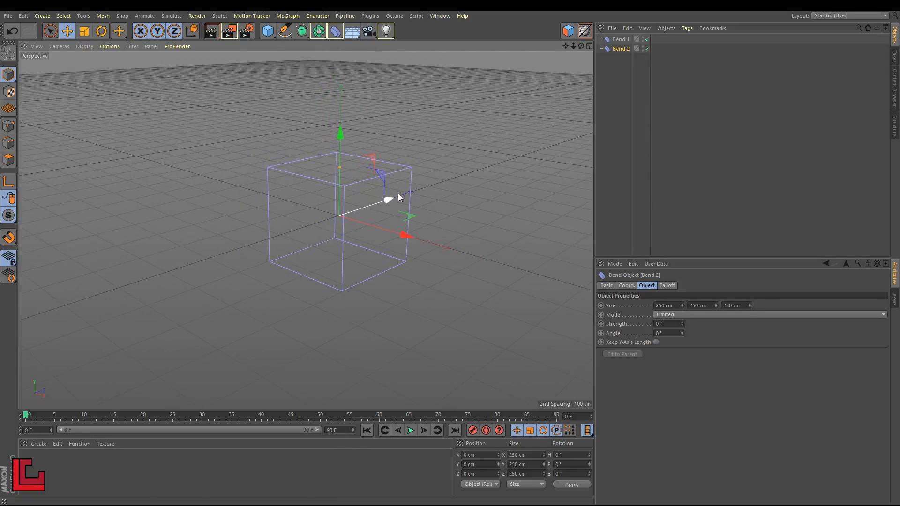
Step: Raise Bend.1's Y size to 576 cm, then select Bend.2
click(621, 39)
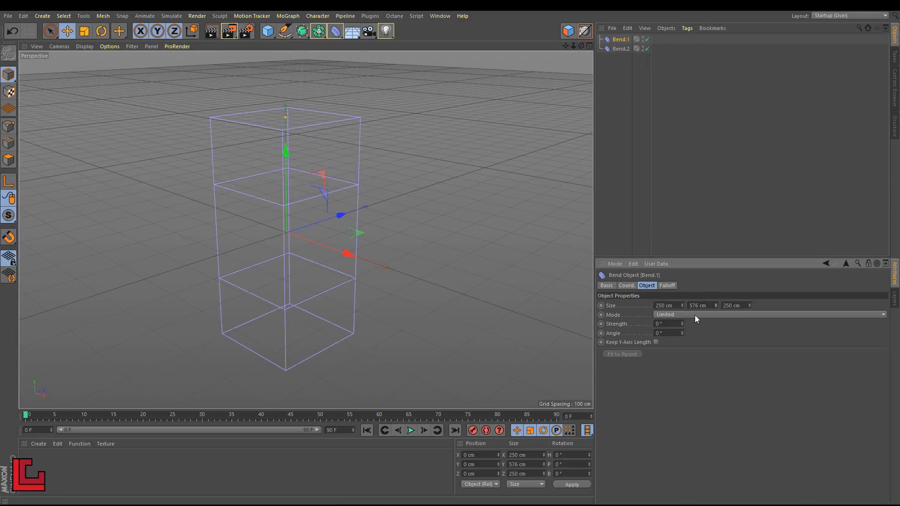
click(621, 49)
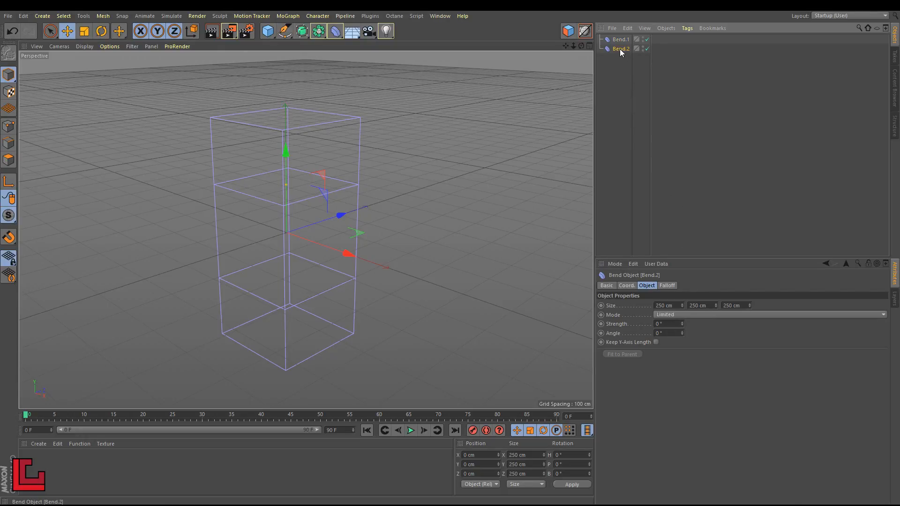
Step: Add a Stack The Bend tag to Bend.2 from its context menu
right_click(621, 48)
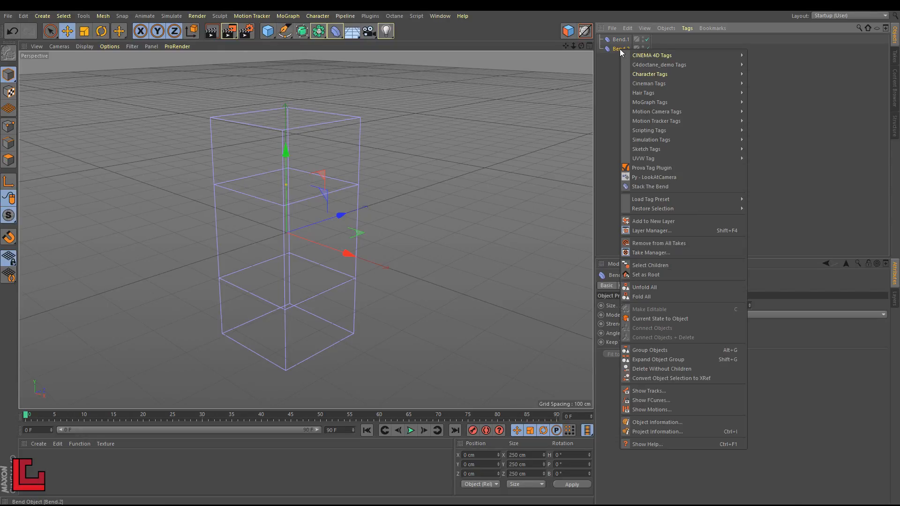
click(645, 186)
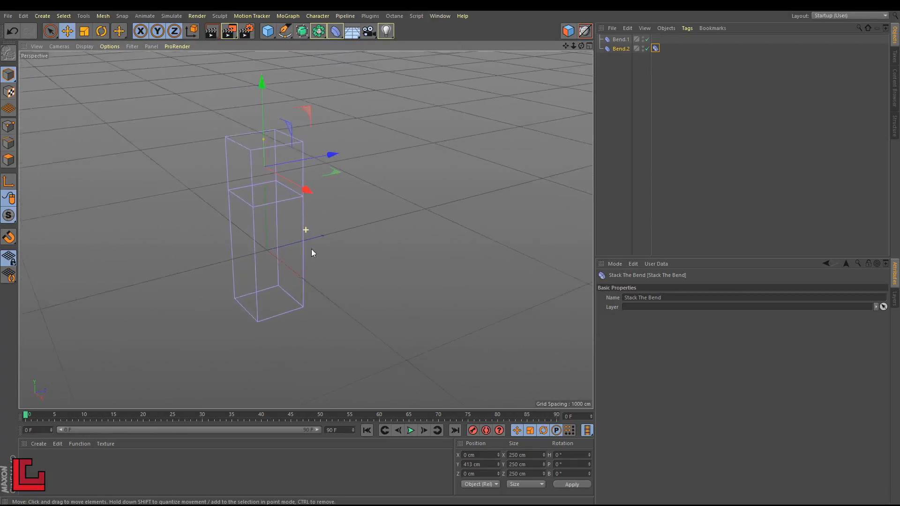
Step: Set Bend.1 to 473/751/478 cm, 50° strength, 361° angle, with Keep Y-Axis Length on
click(621, 39)
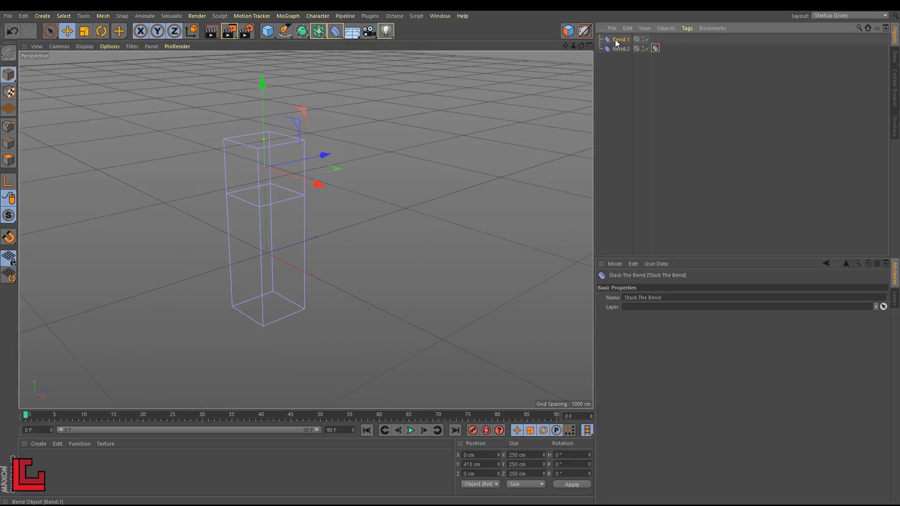
click(621, 39)
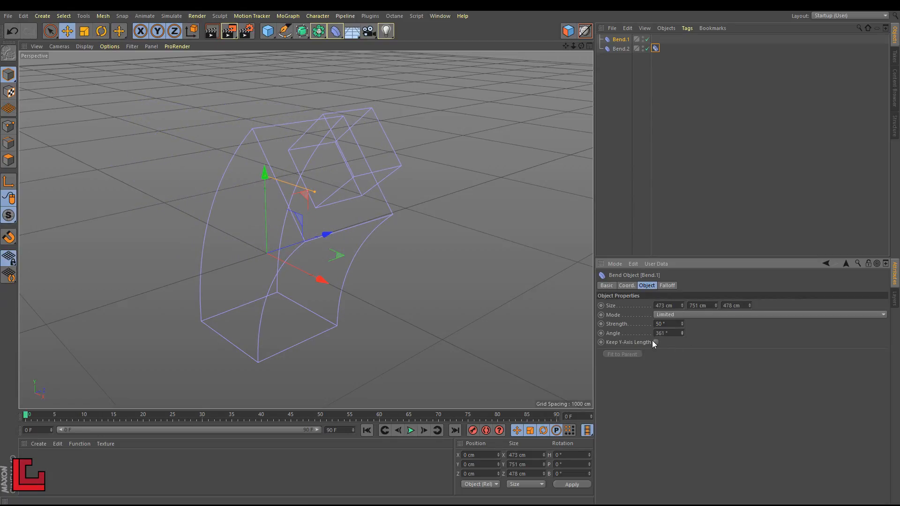
click(654, 342)
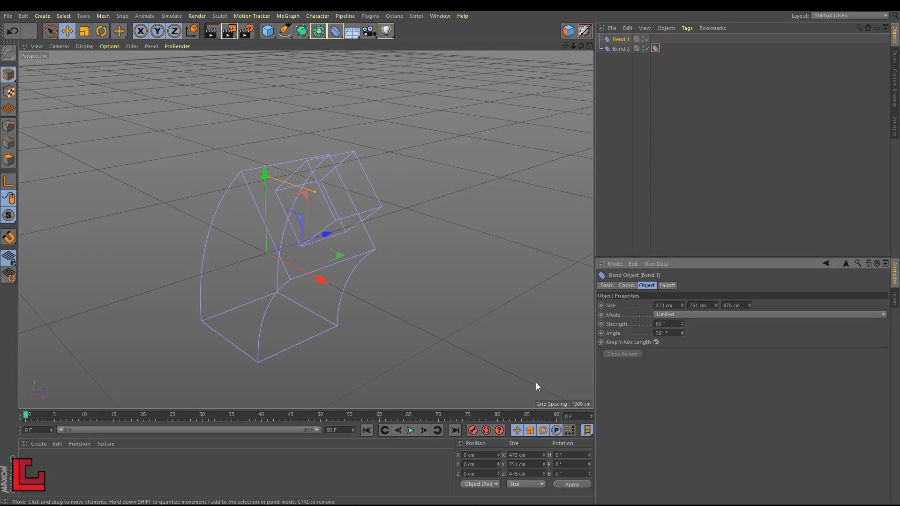